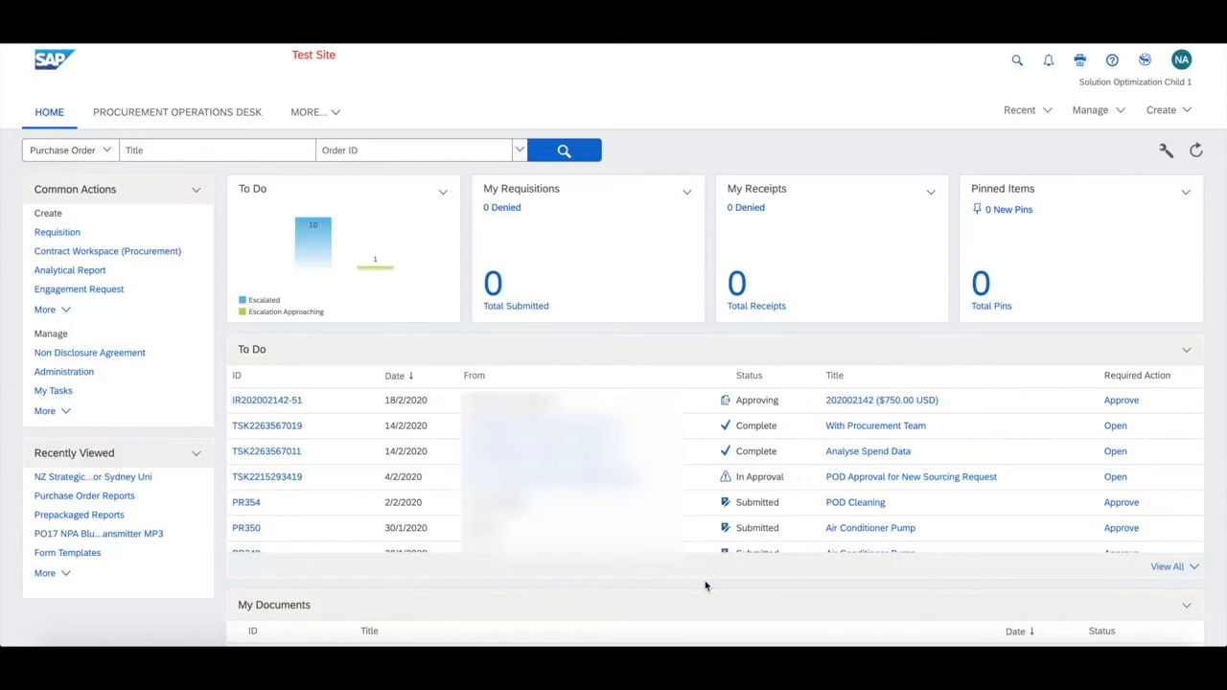
mouse_move(985, 73)
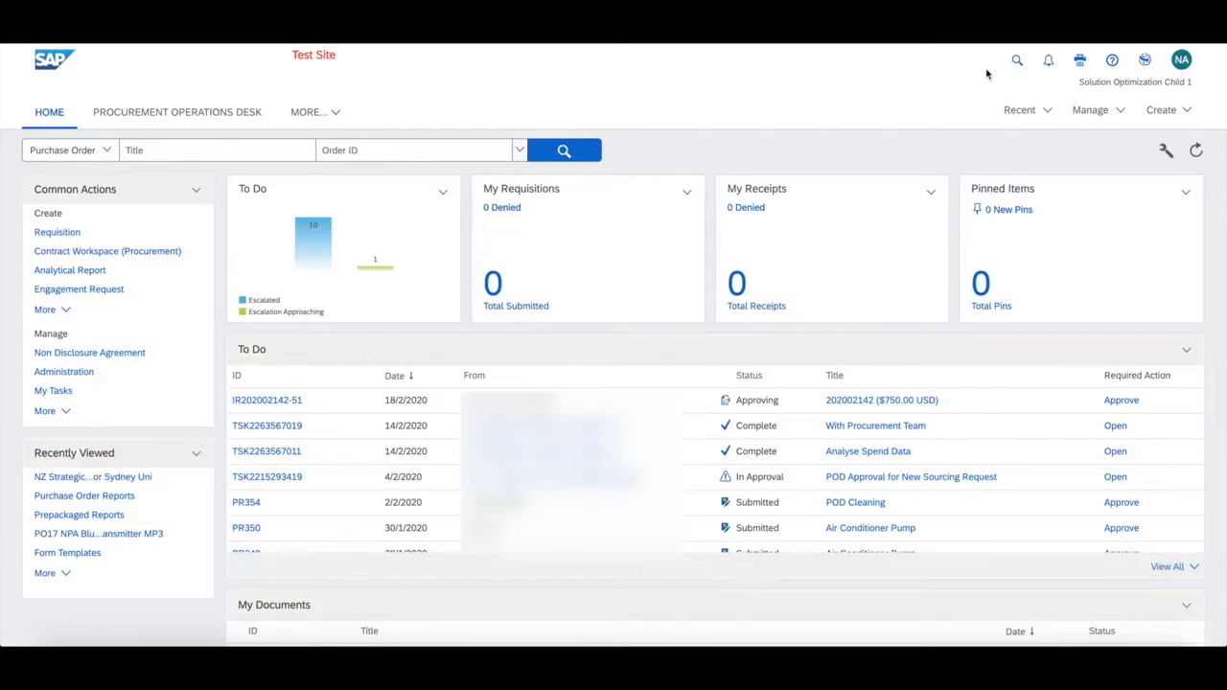
Go to Manage Approval Processes from the Ariba administration menu.
left_click(1091, 109)
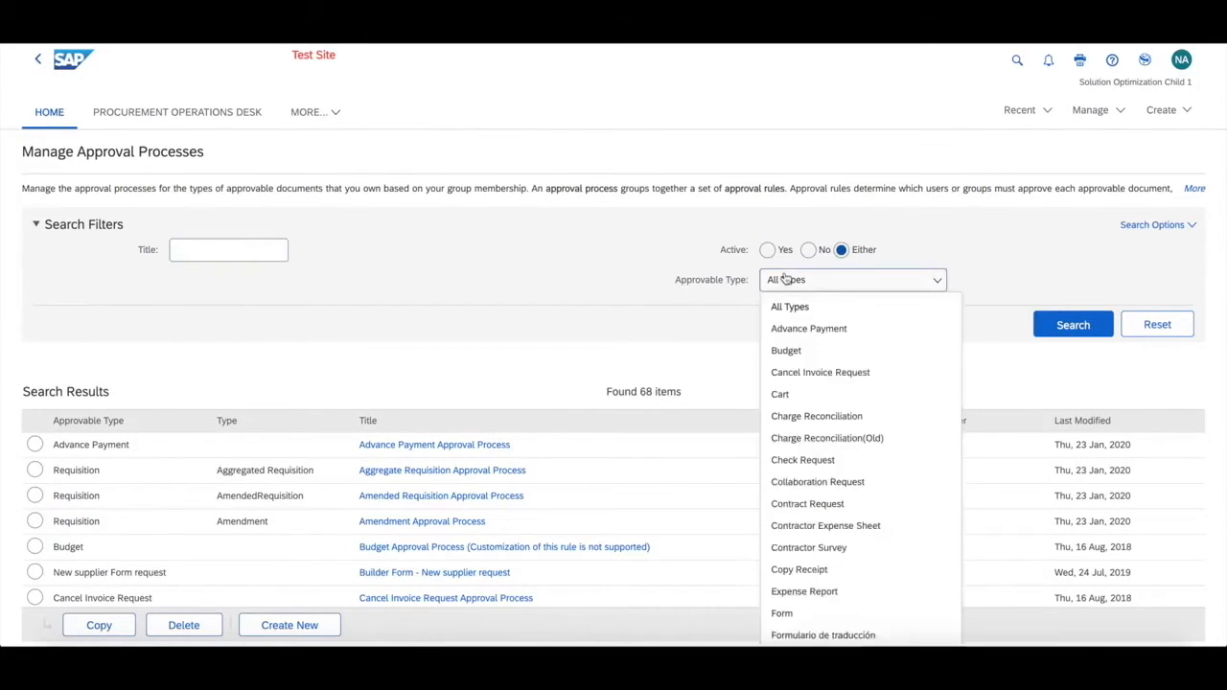
Filter to Requisition approval processes and open Template Realm Requisition Approval Process.
scroll("down", 3)
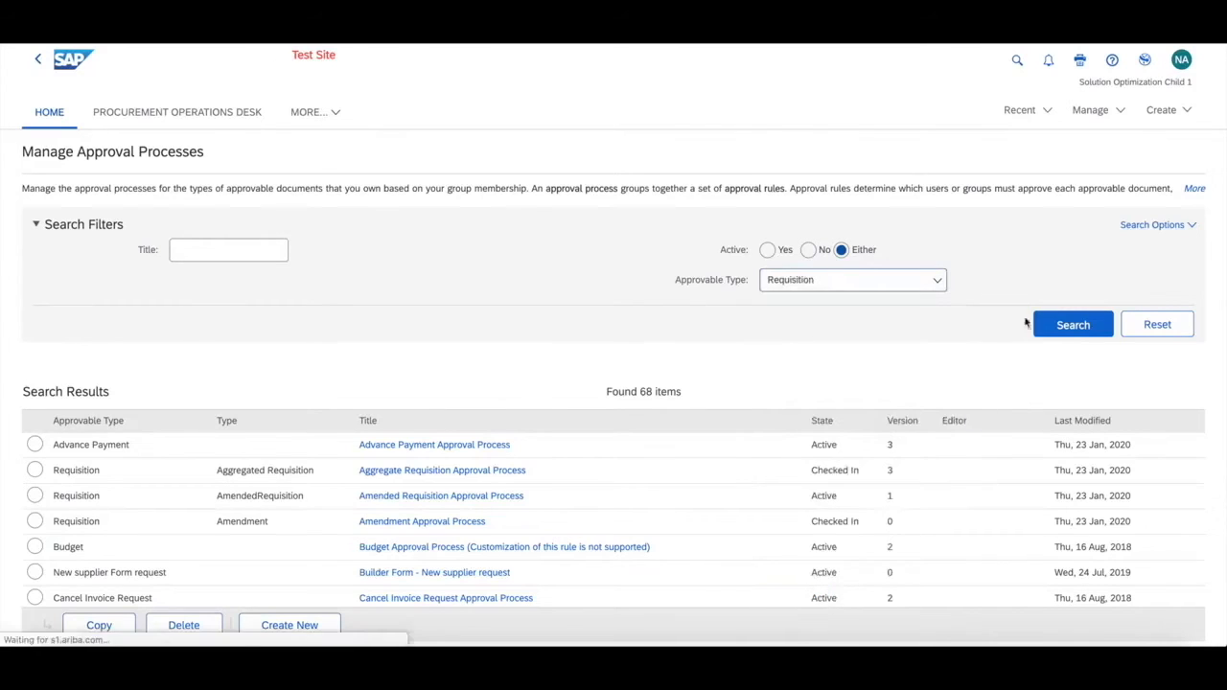
left_click(1073, 325)
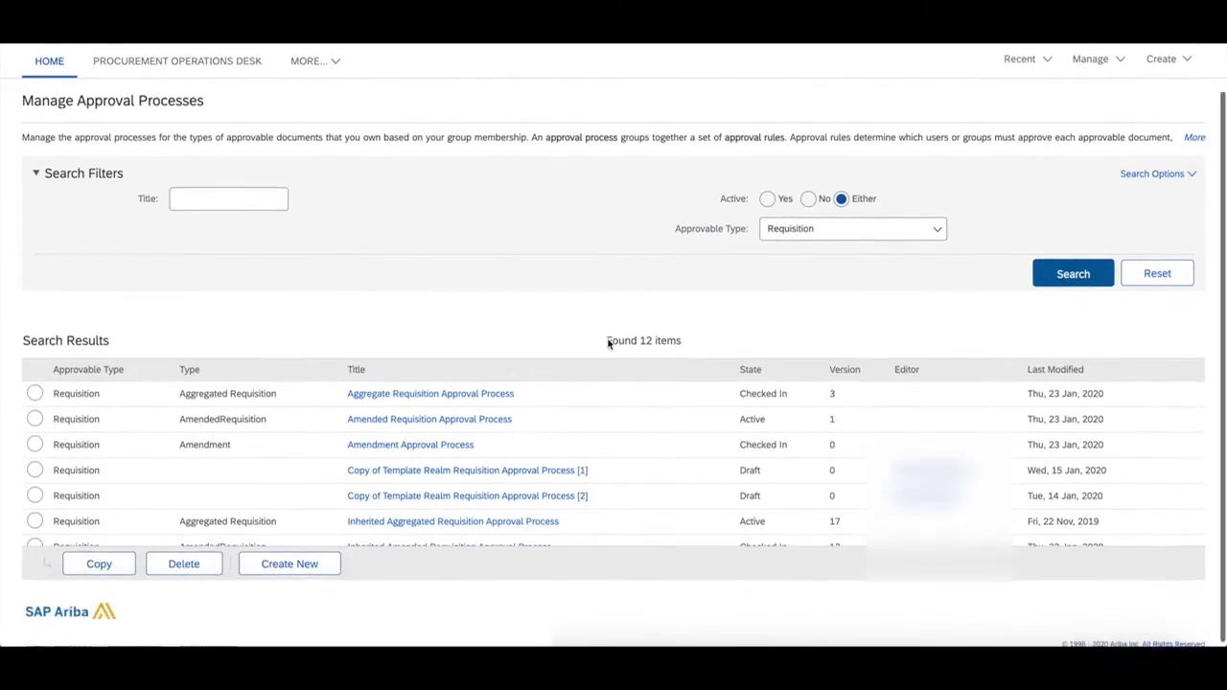
mouse_move(622, 495)
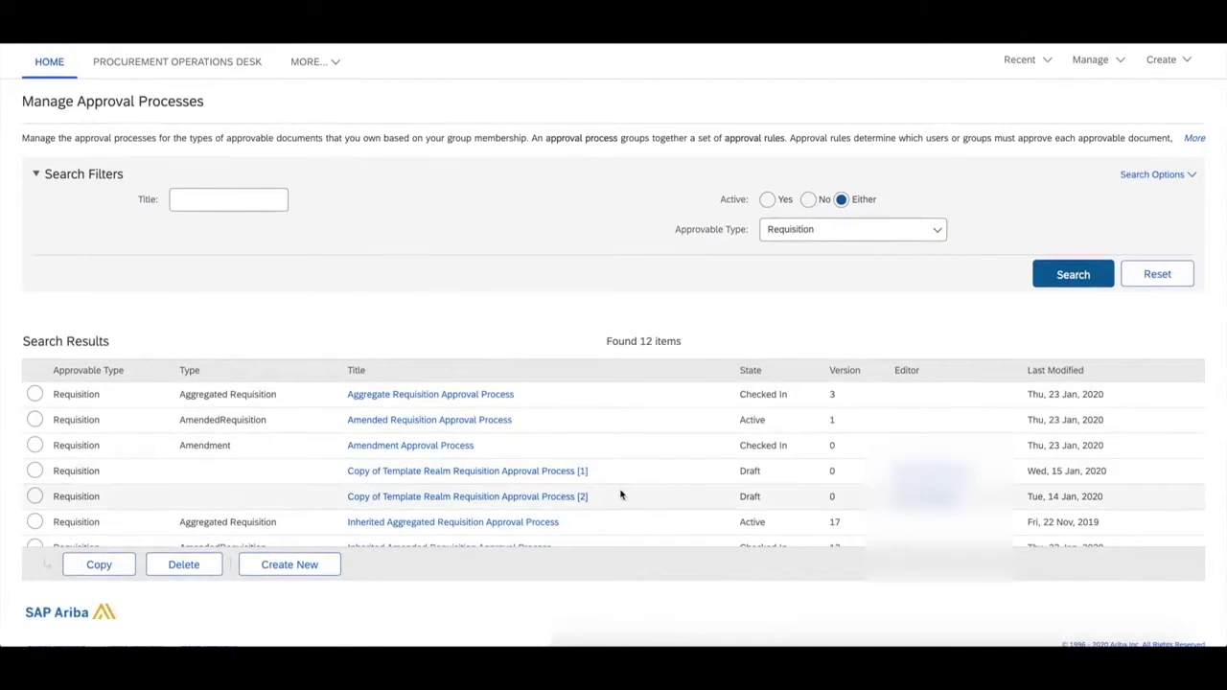
scroll("down", 3)
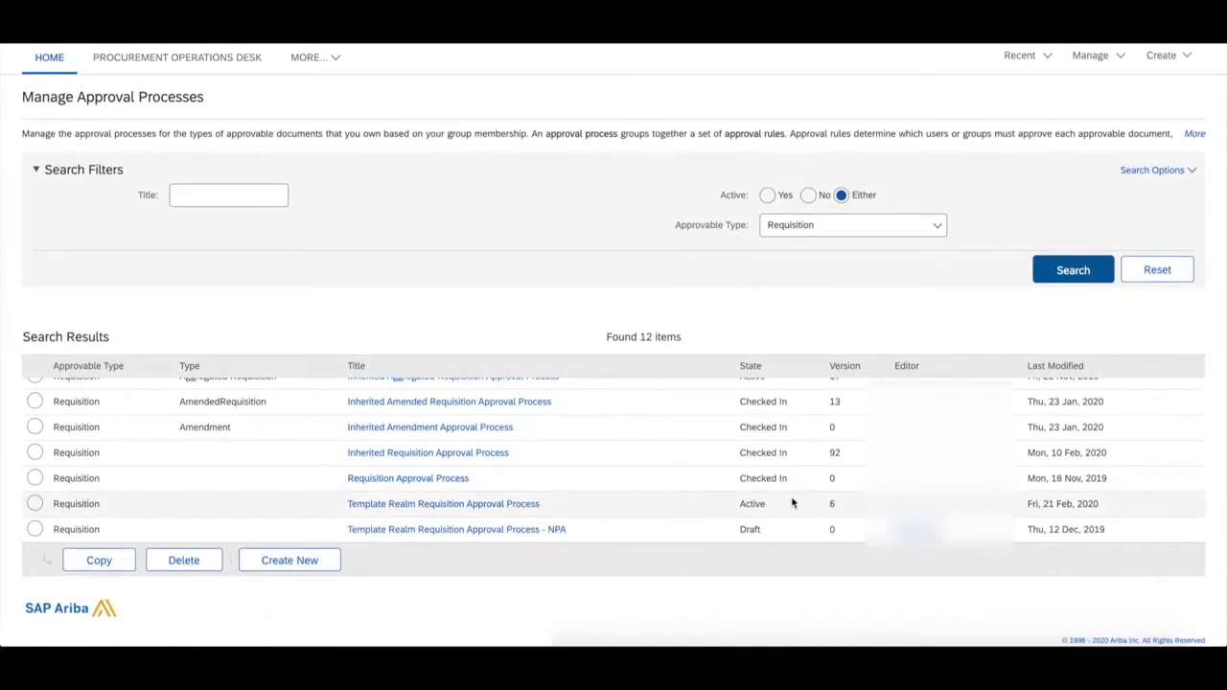
left_click(39, 504)
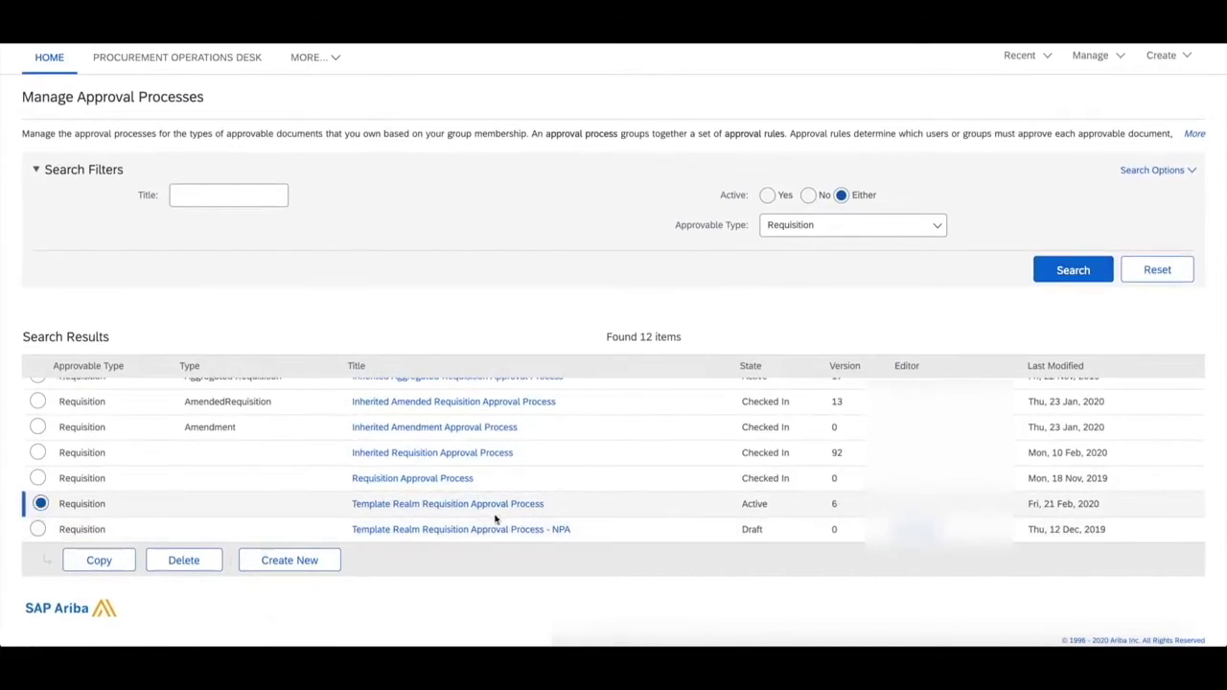
left_click(448, 504)
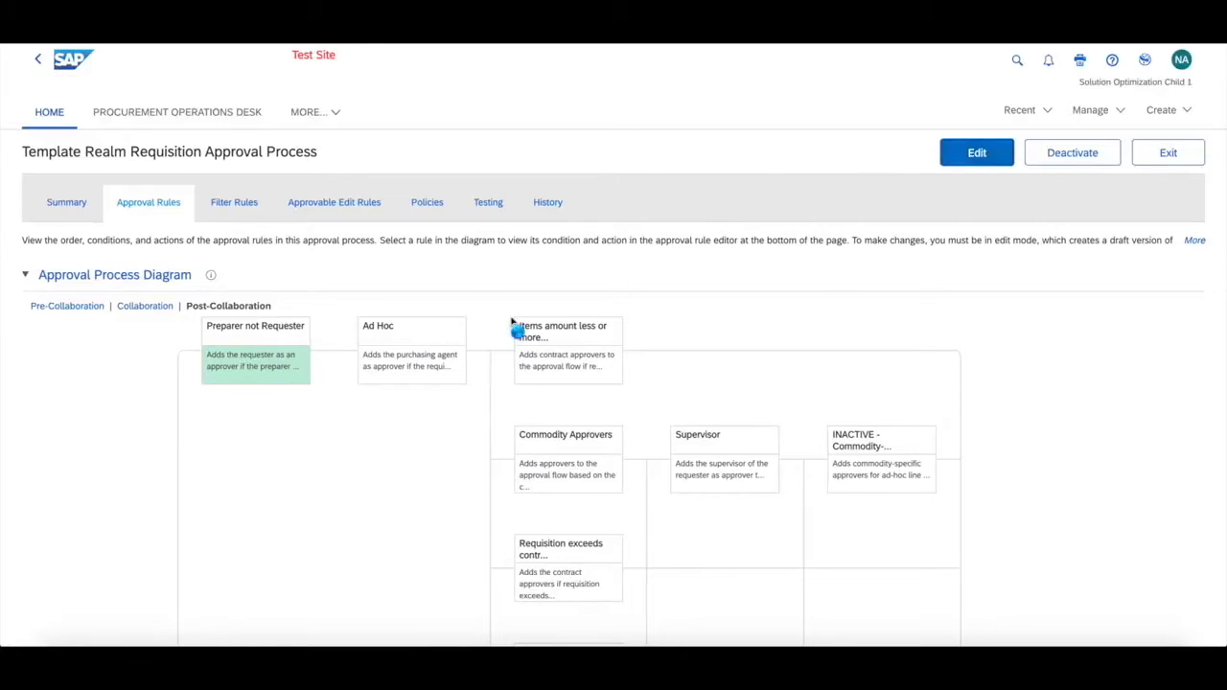
Edit the process and add a parallel rule (Untitled 18) alongside the Ad Hoc rule.
left_click(976, 152)
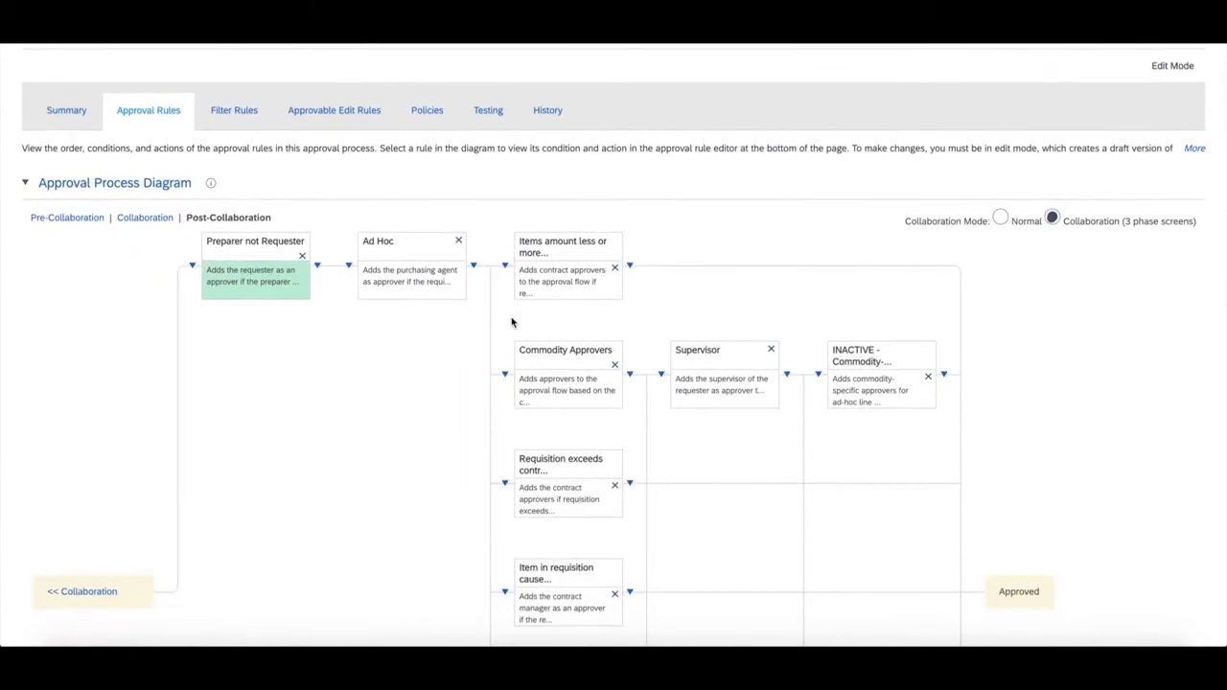
mouse_move(375, 442)
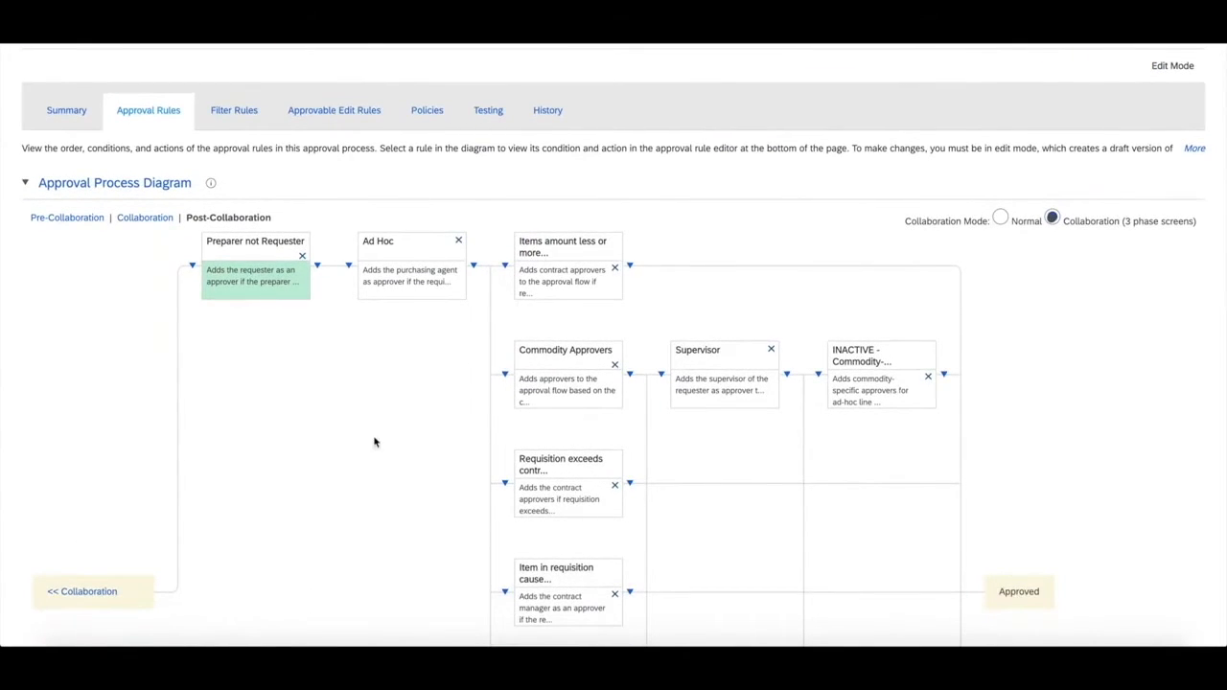
scroll("down", 3)
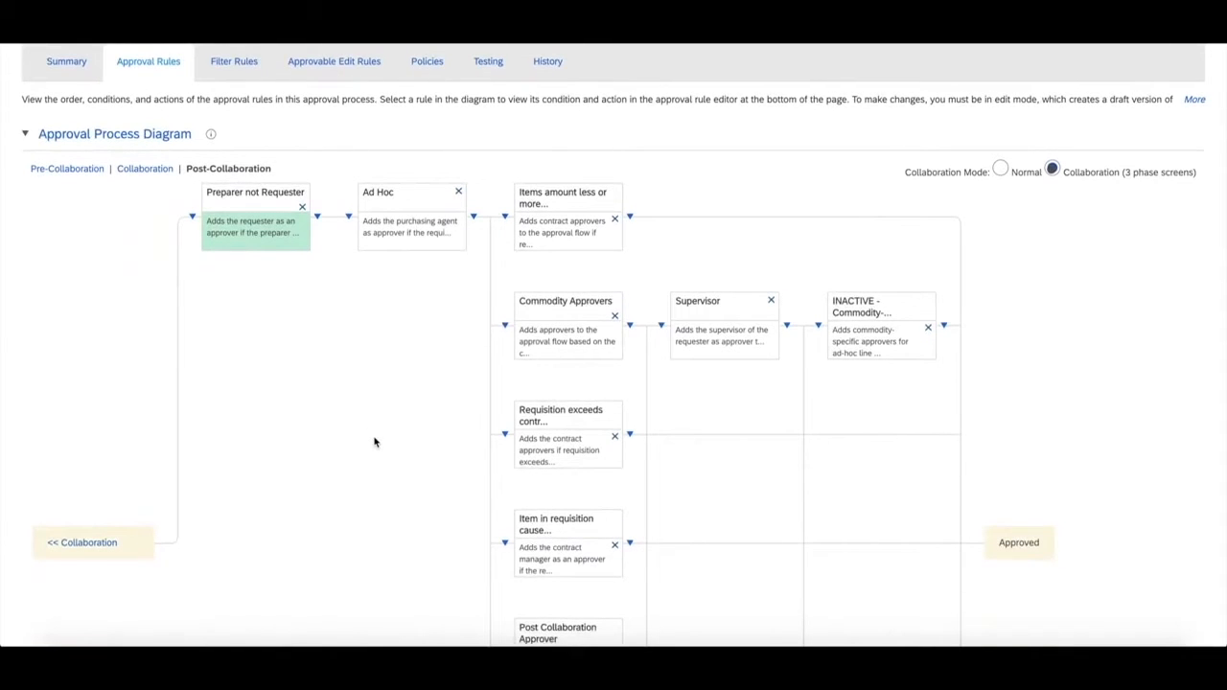
mouse_move(210, 320)
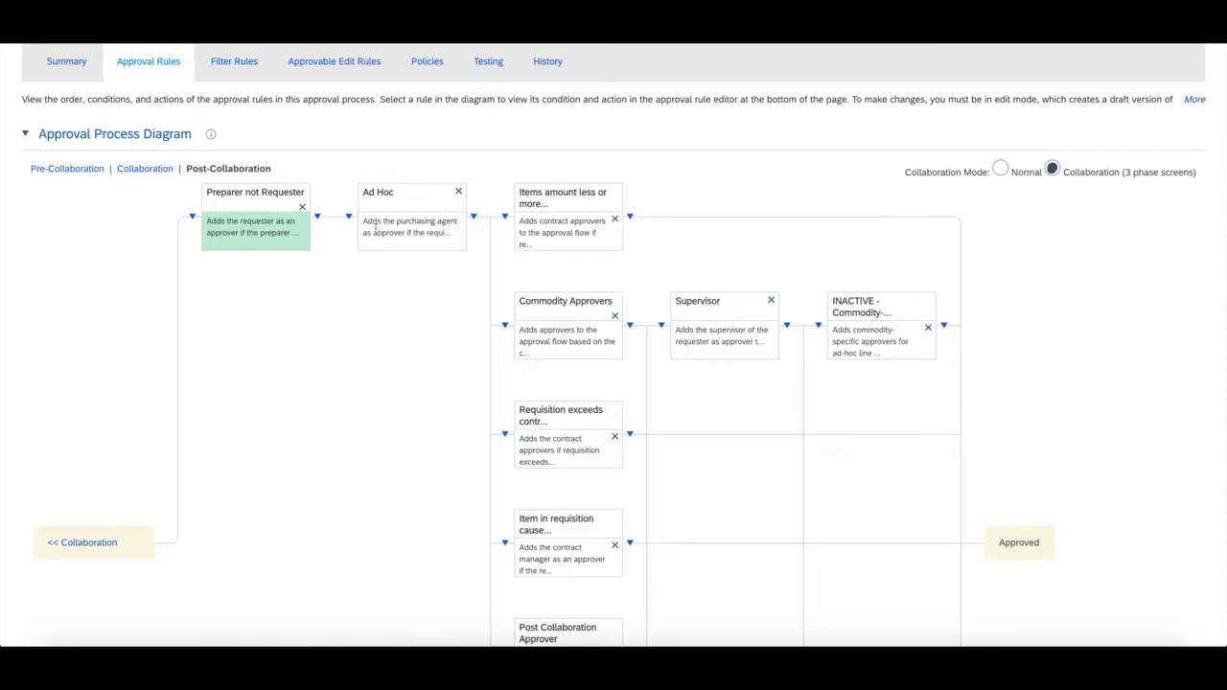
left_click(350, 215)
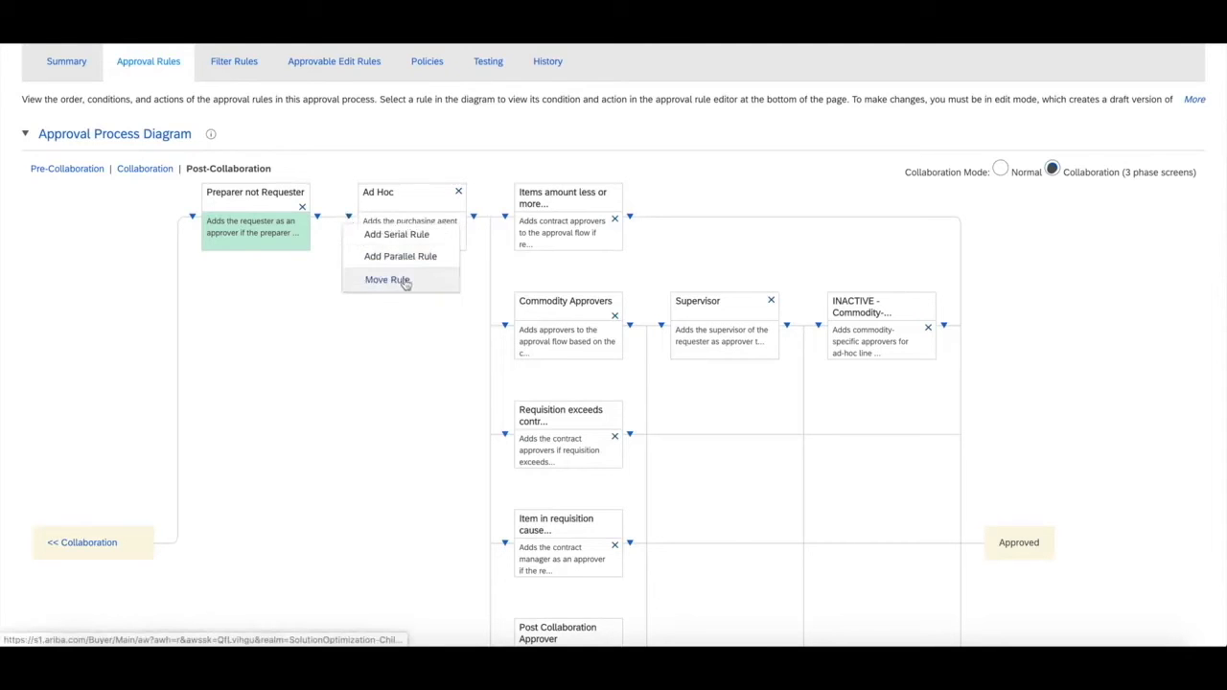
left_click(401, 256)
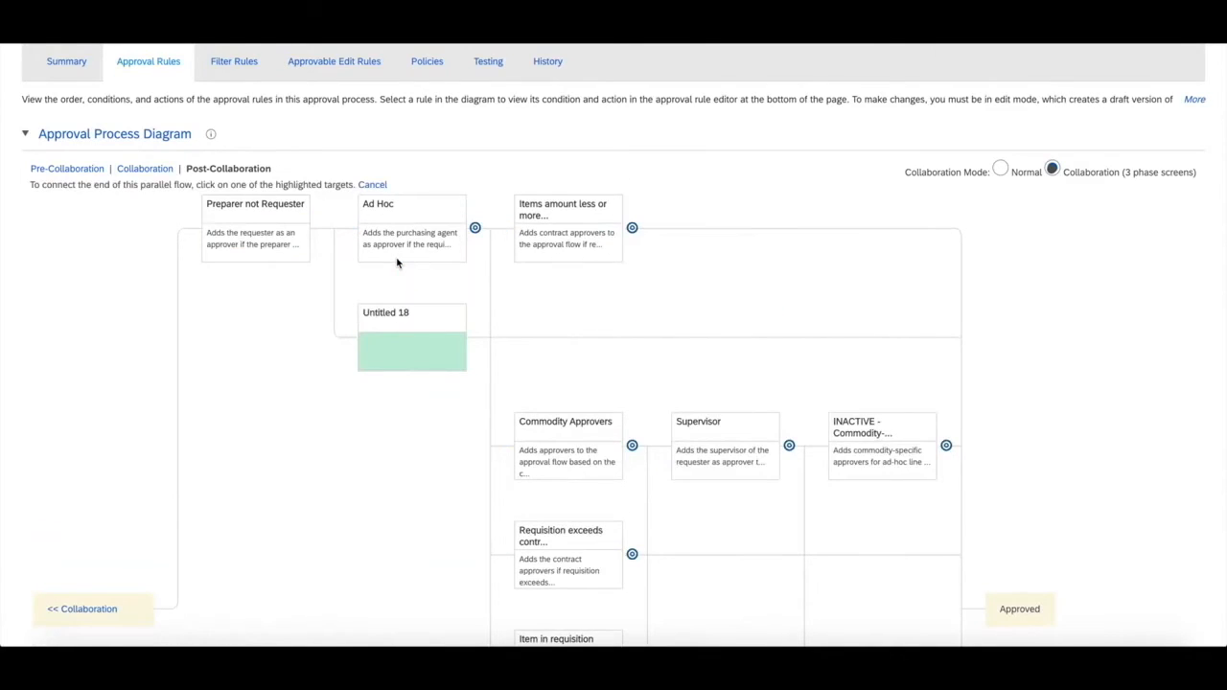
mouse_move(215, 333)
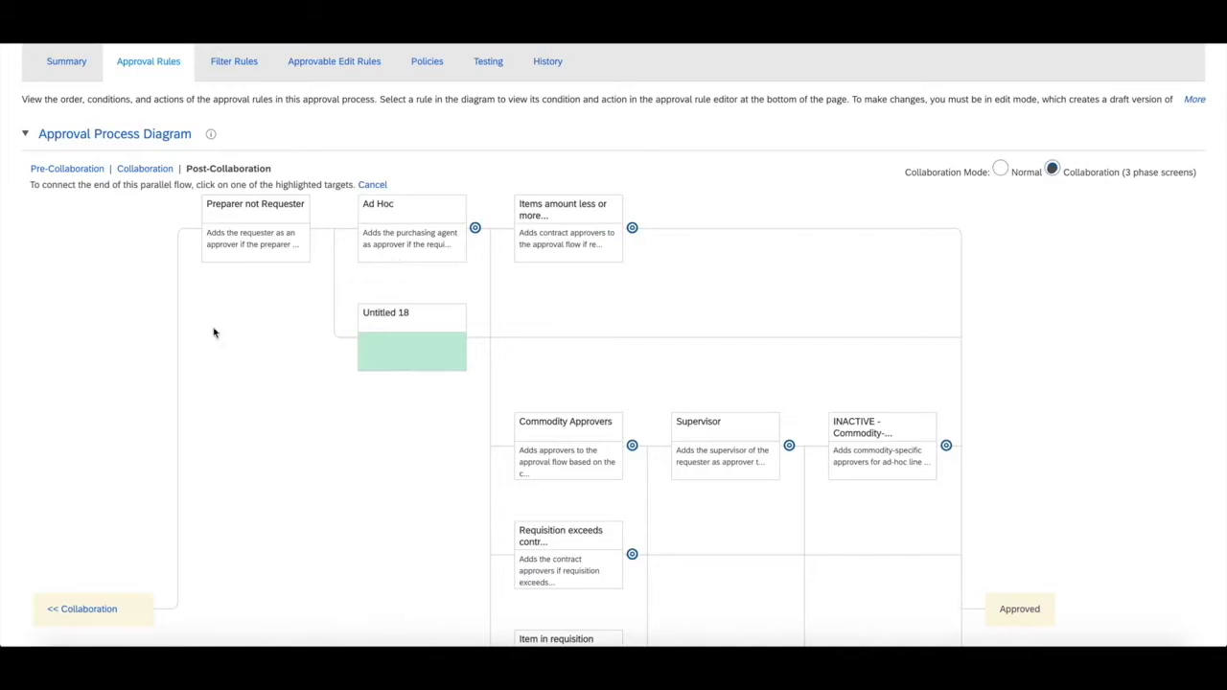
scroll("down", 3)
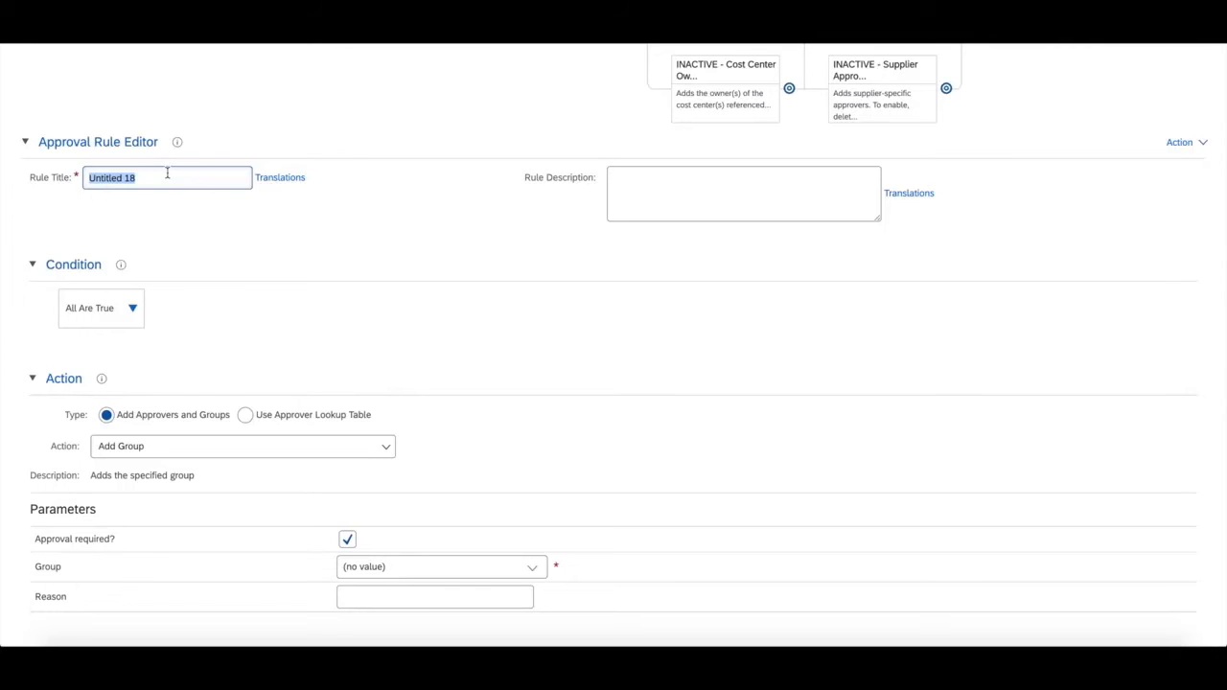
Name the new rule 'POD Rule' in the Approval Rule Editor.
type("POD Rule")
left_click(744, 194)
type("This approval node will be added from Adhoc item")
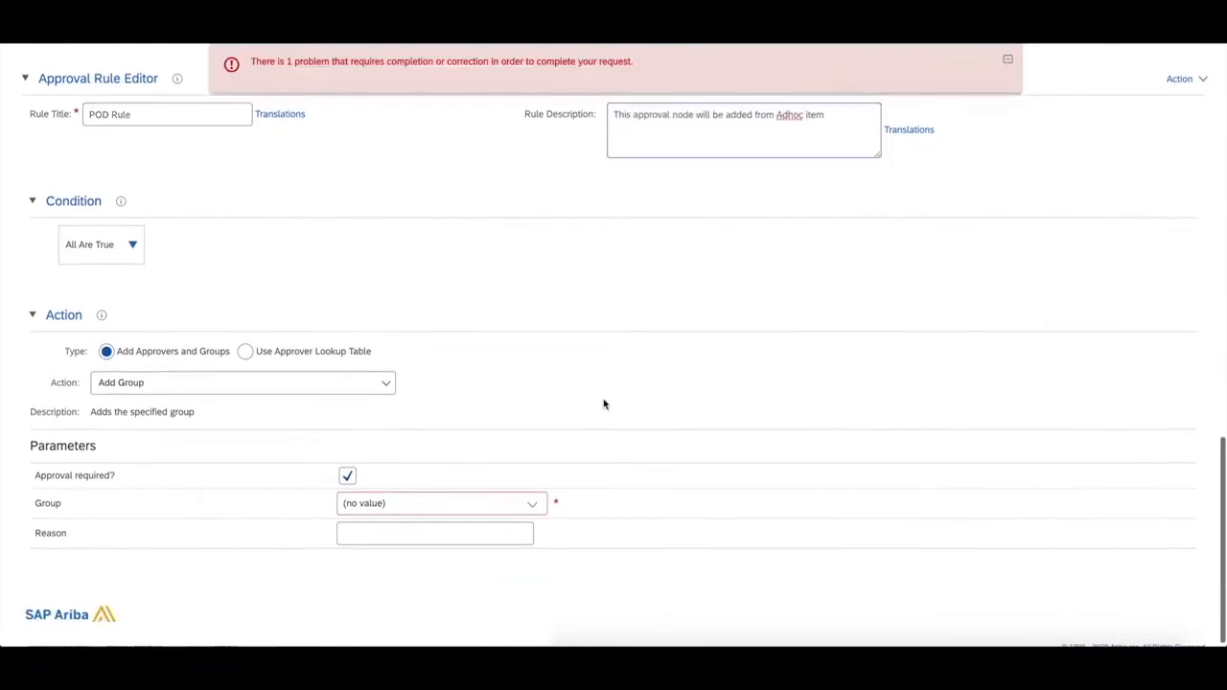
mouse_move(168, 240)
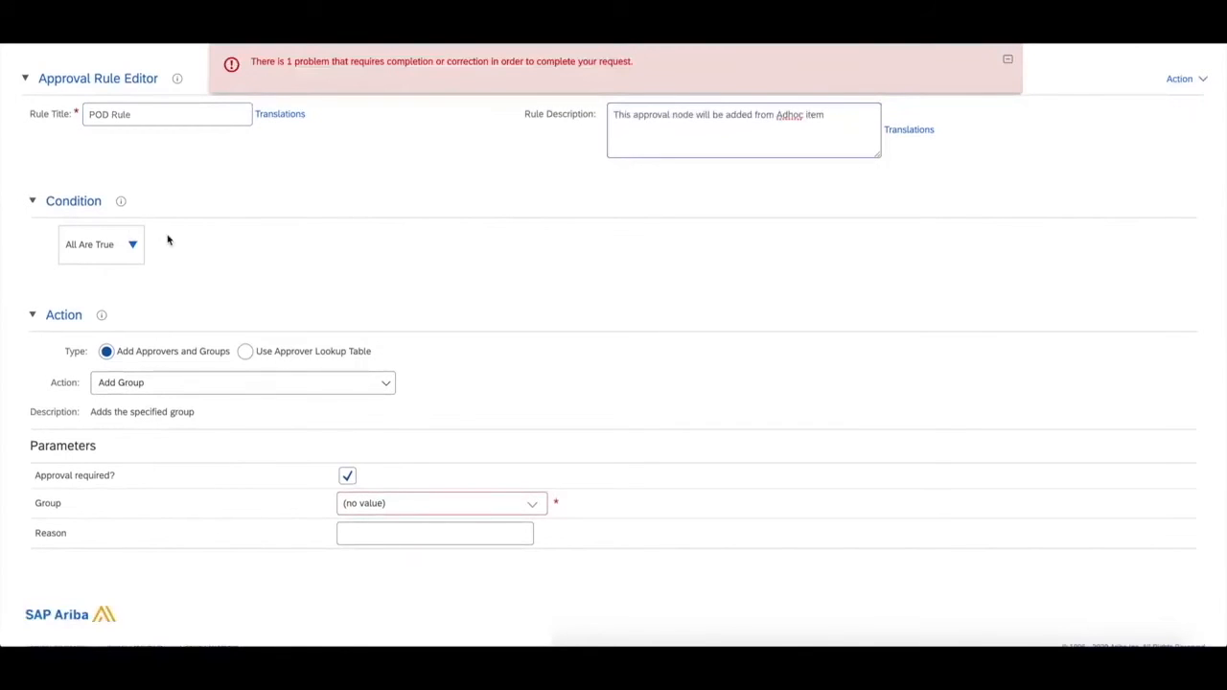
Add the predefined condition Approvable Has Ad-Hoc Line Items to POD Rule.
left_click(131, 244)
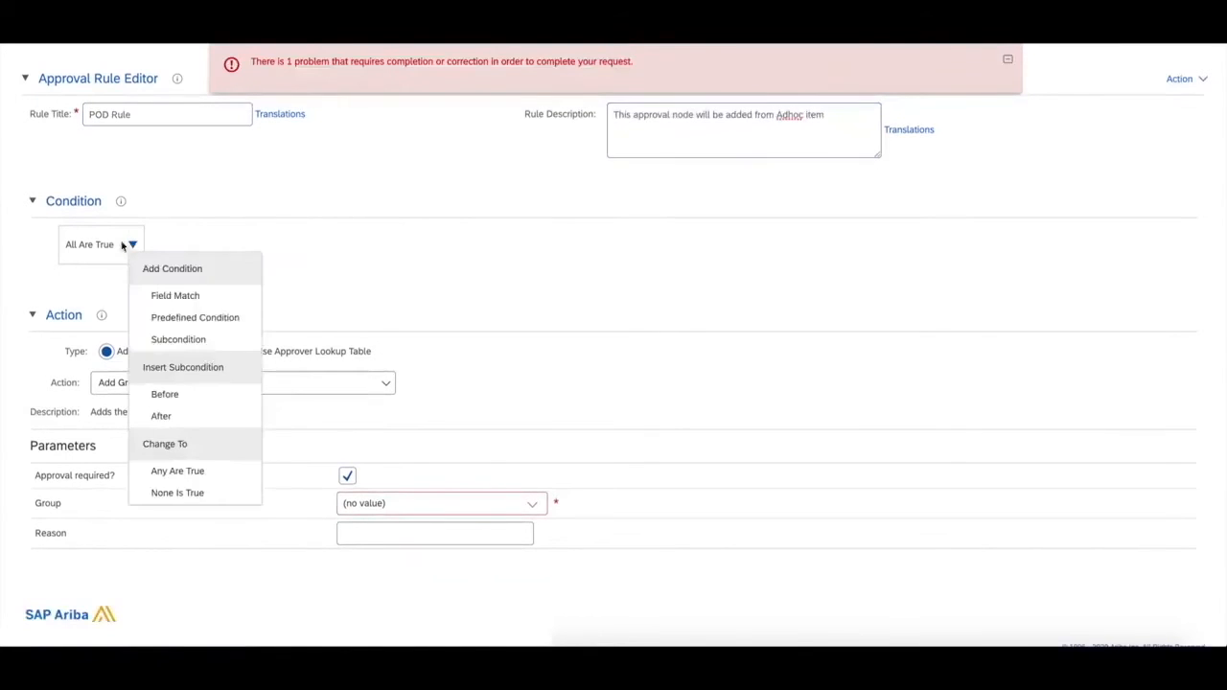
mouse_move(209, 321)
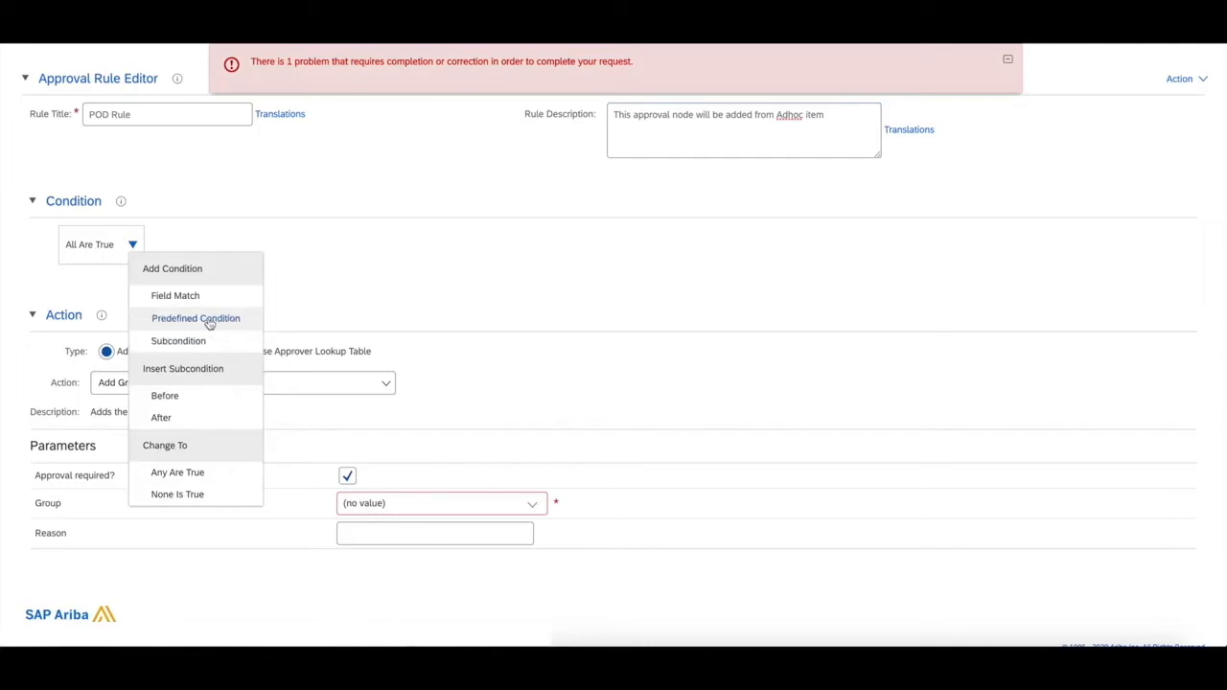
left_click(195, 318)
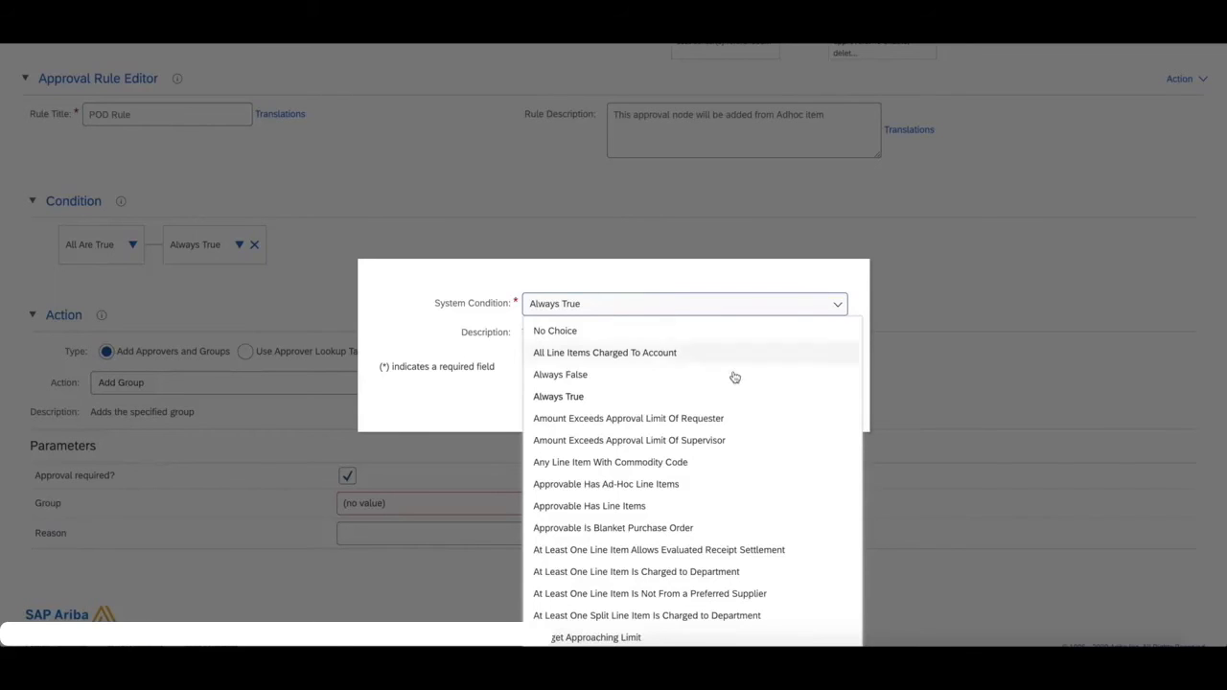
left_click(606, 484)
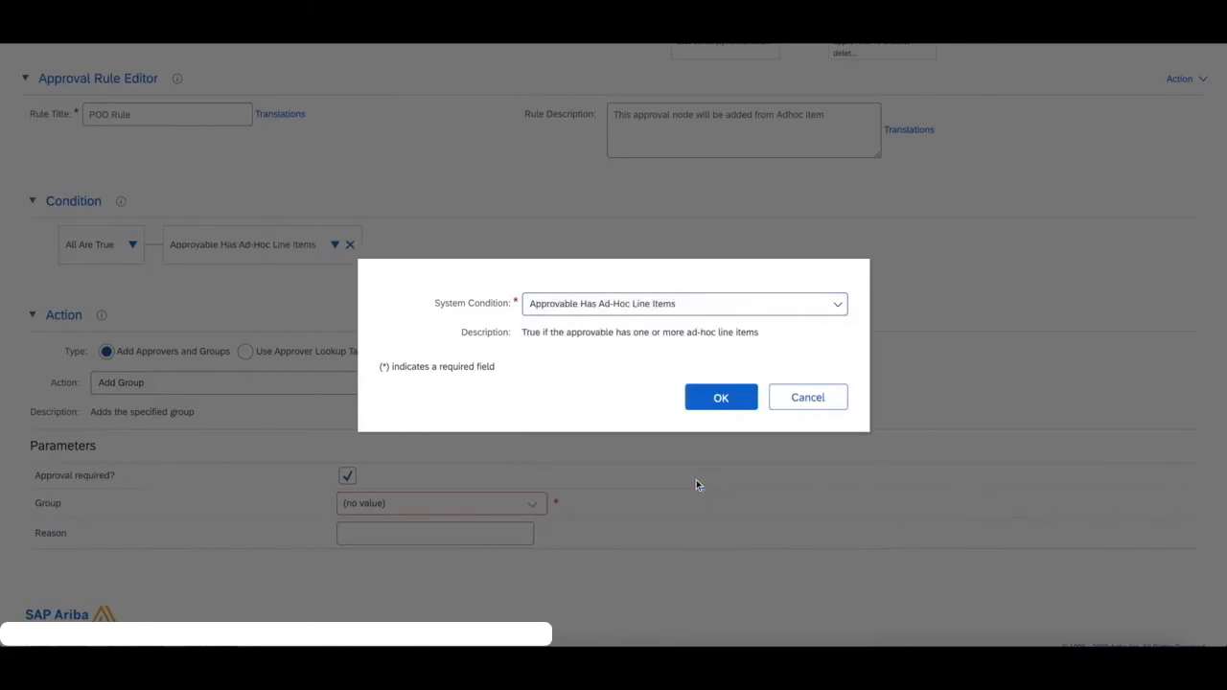
mouse_move(611, 387)
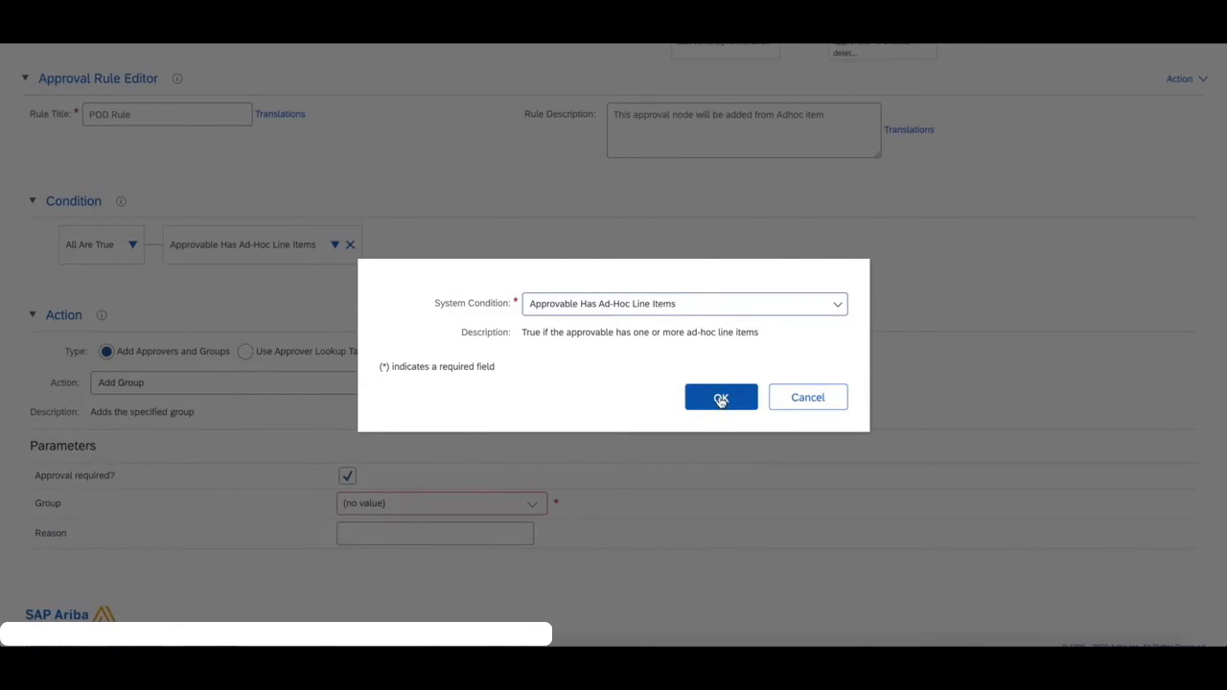
left_click(720, 397)
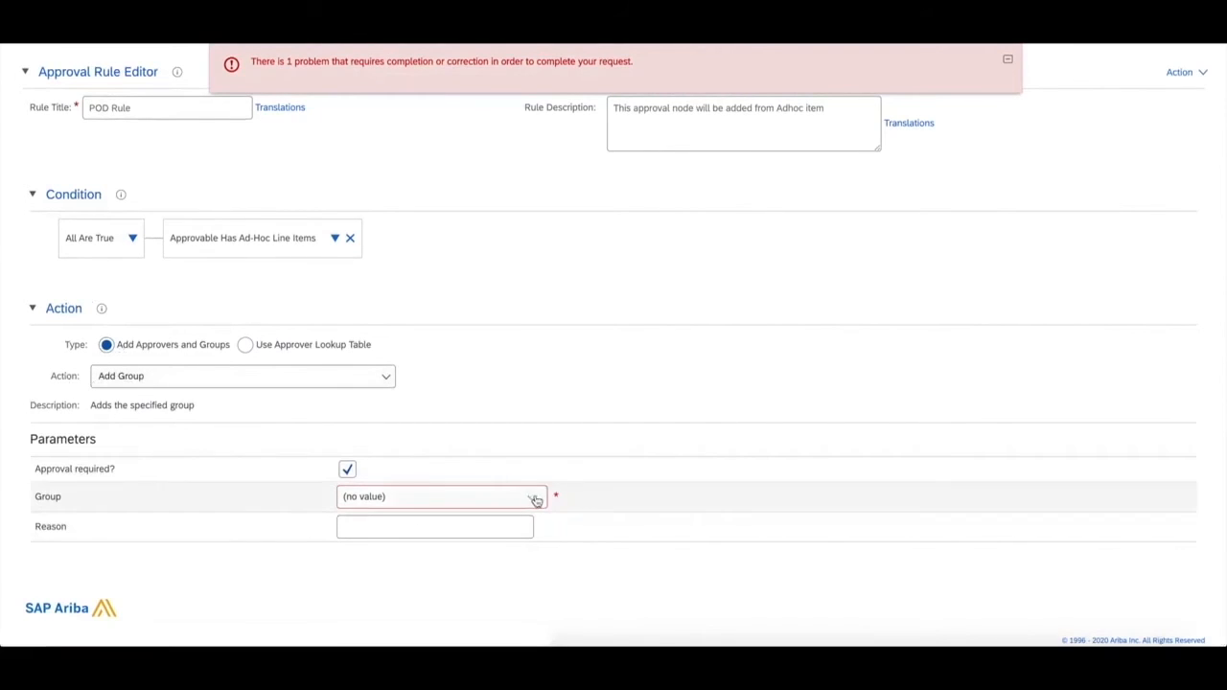
Assign the Buyer Procurement Desk Agent group as the POD Rule's added group.
left_click(535, 497)
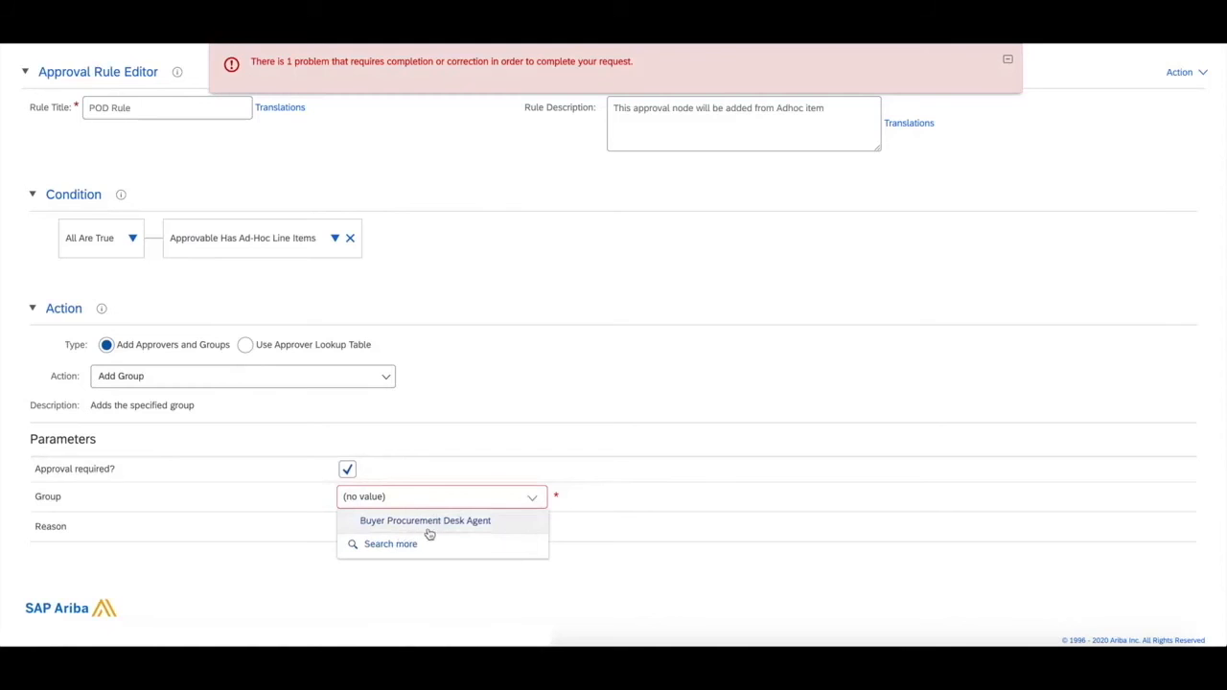
left_click(424, 521)
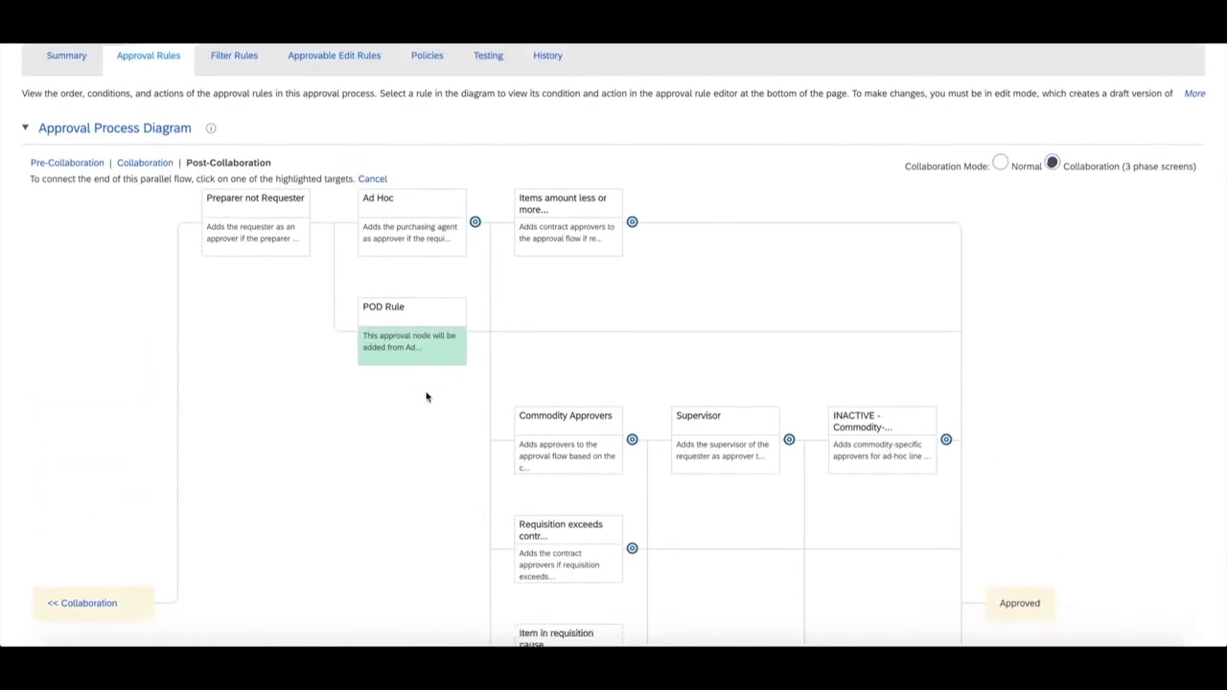
left_click(411, 326)
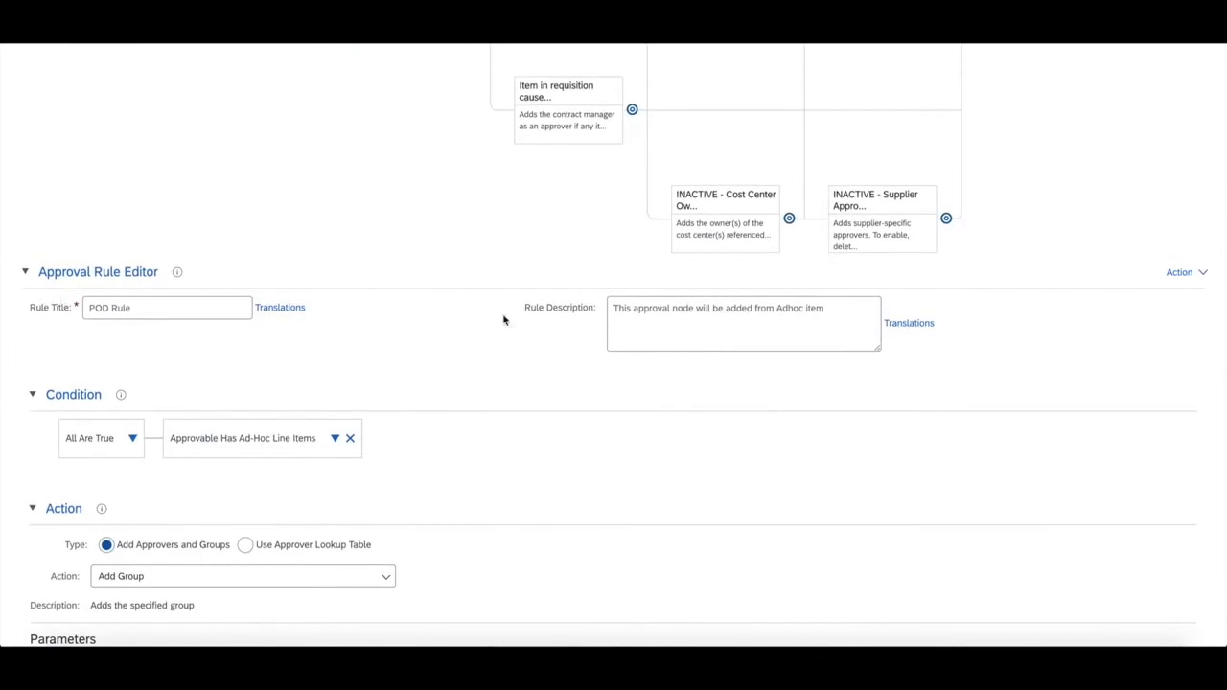
scroll("down", 3)
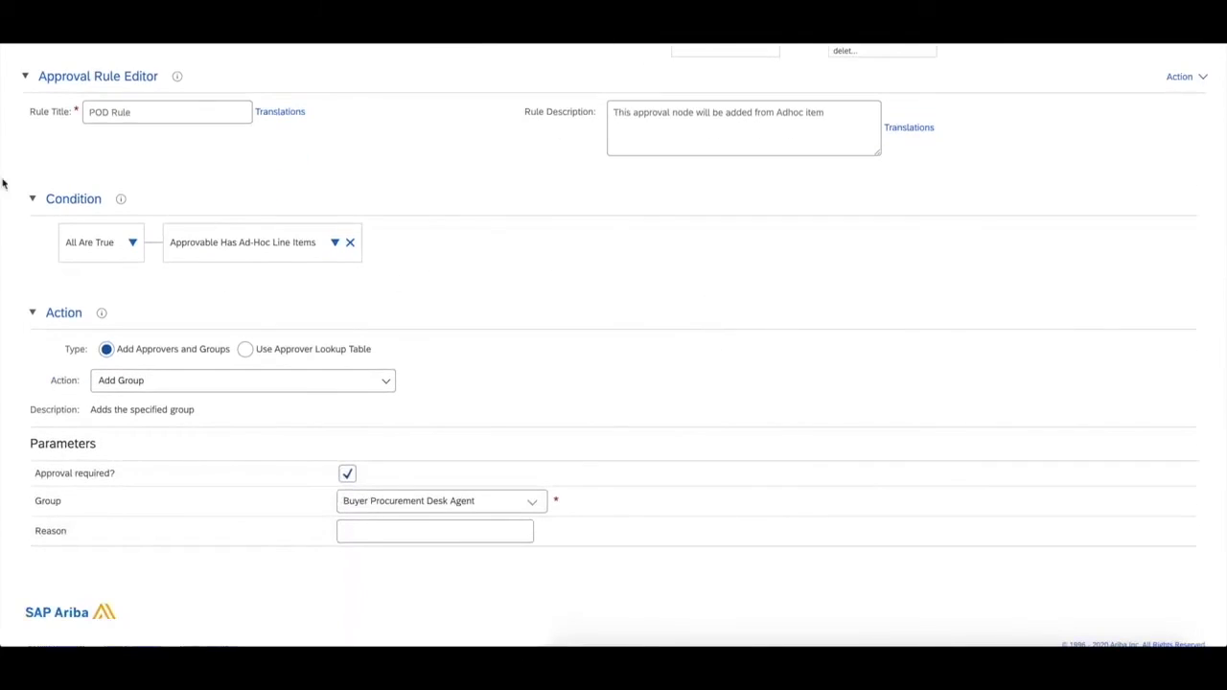
mouse_move(417, 278)
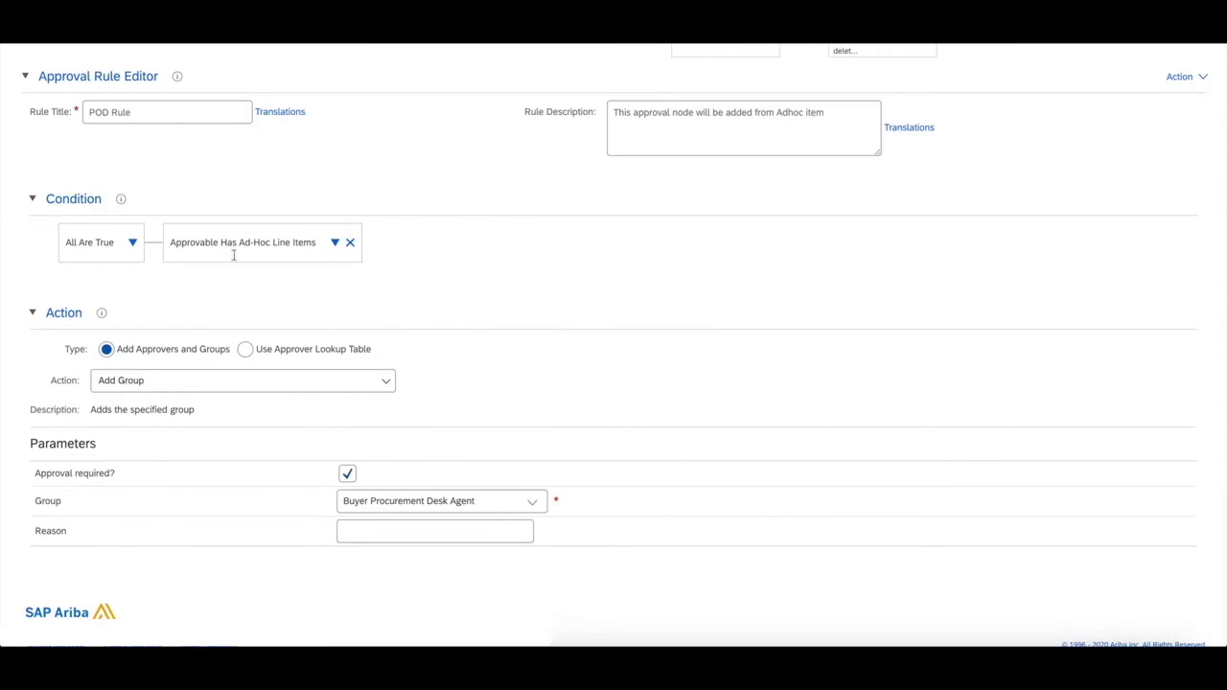
mouse_move(380, 329)
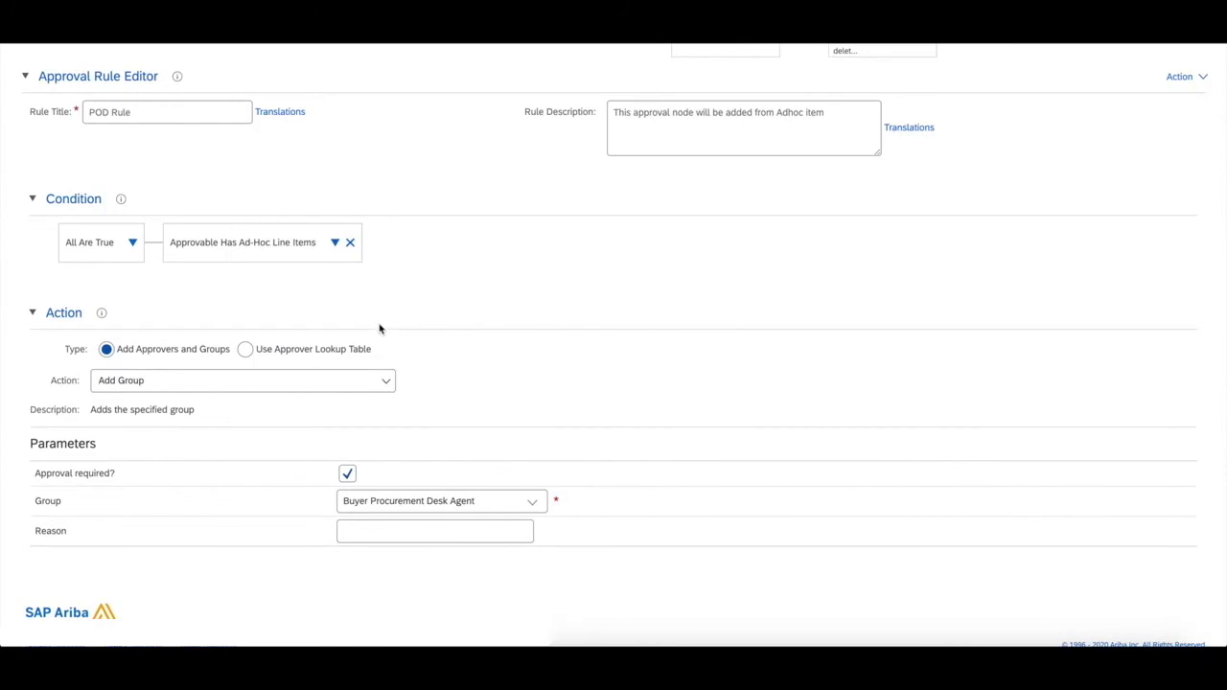
scroll("down", 3)
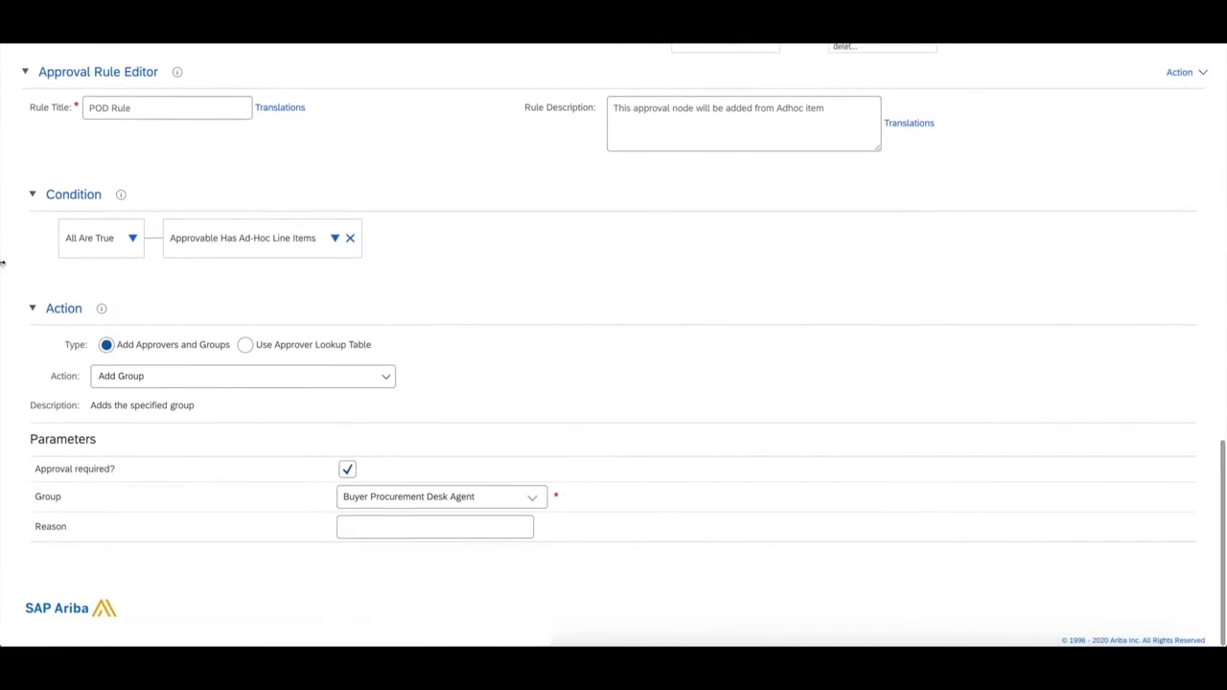
mouse_move(296, 585)
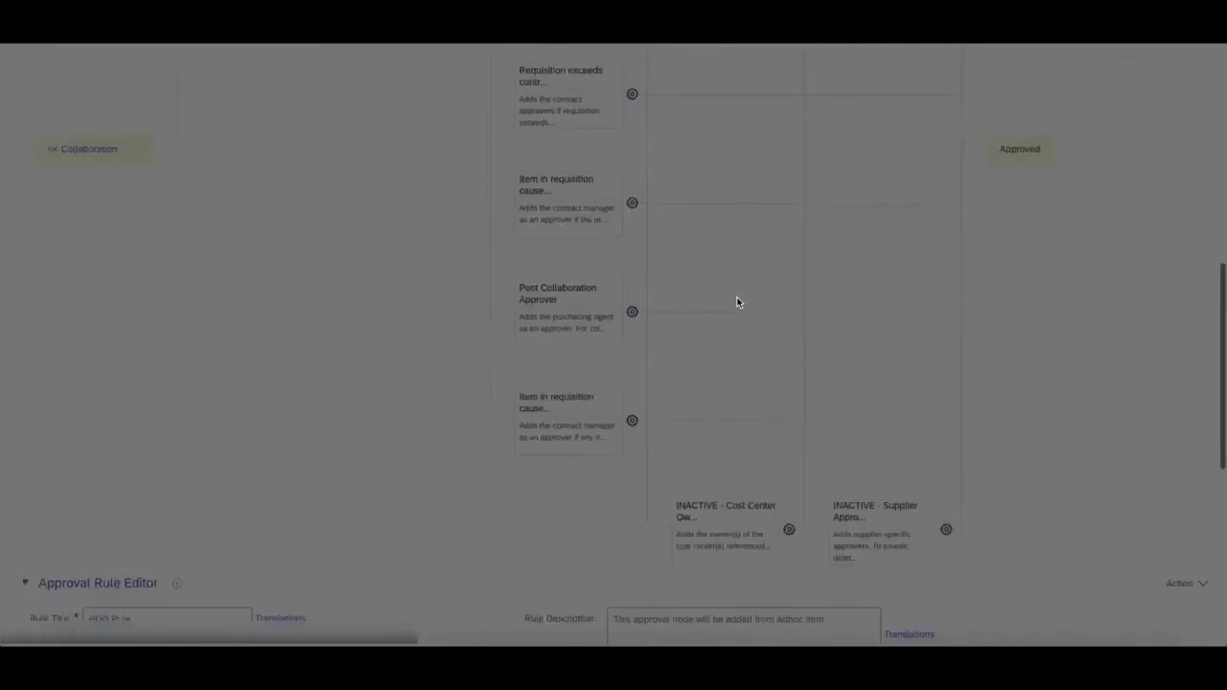
Check in and activate the requisition approval process, confirming the activation.
left_click(856, 153)
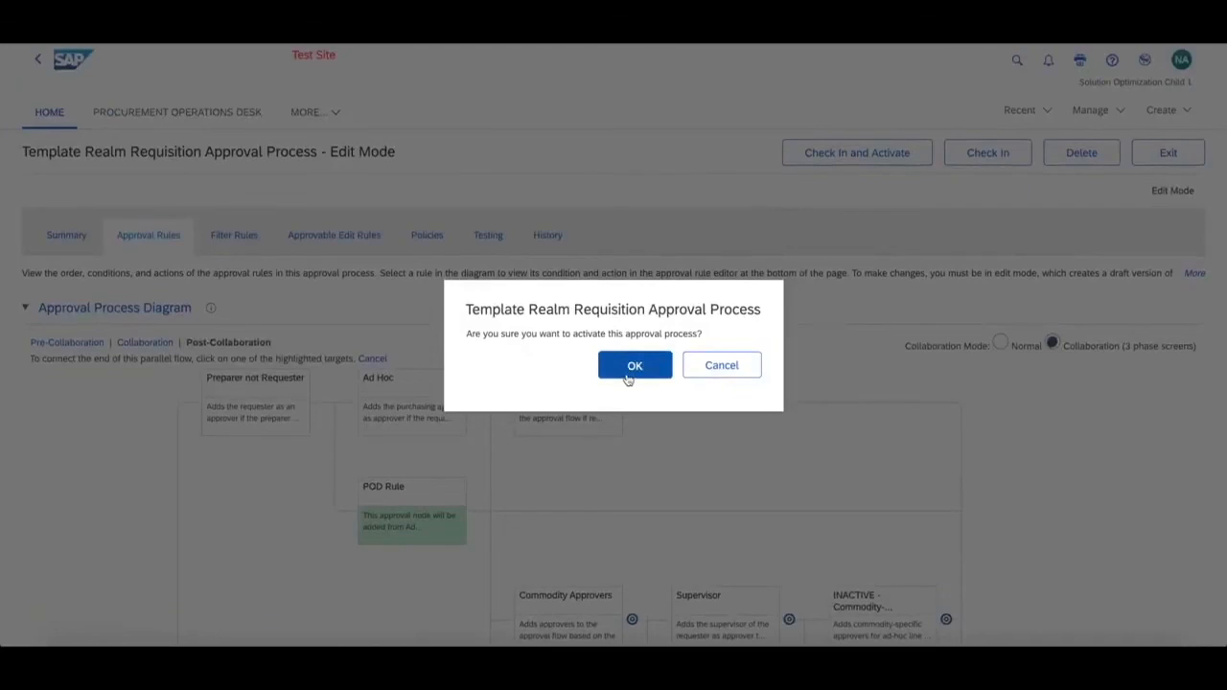
left_click(634, 364)
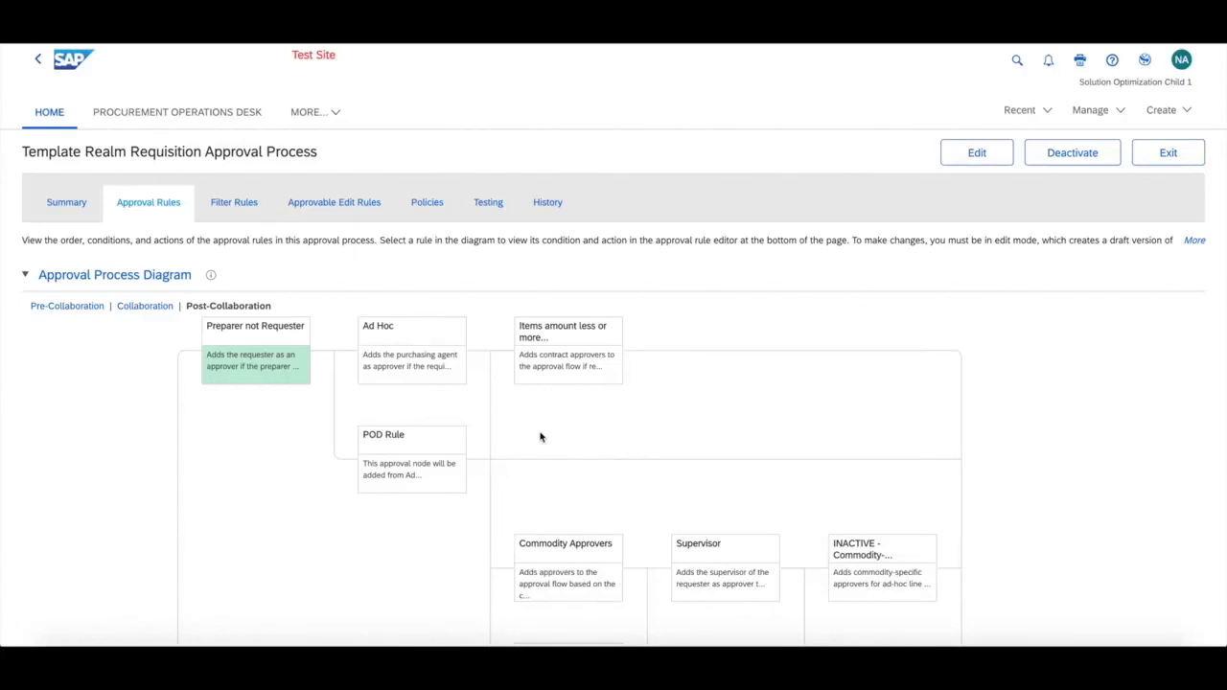